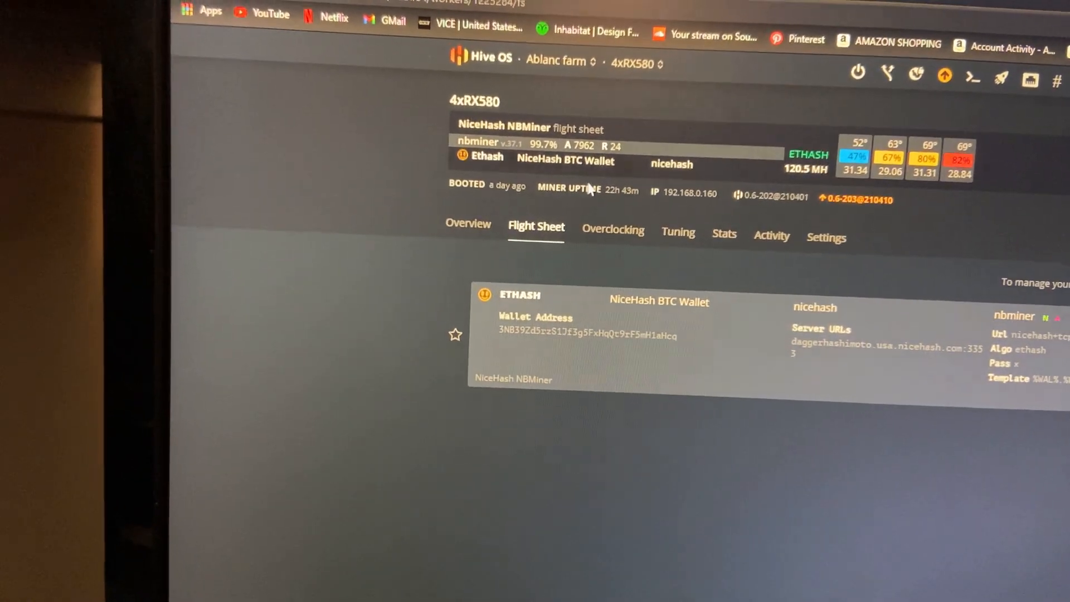
- View the 4xRX580 rig overview listing the four GPUs' hashrate, temperature and fan readings
{"action": "left_click", "coordinate": [468, 222]}
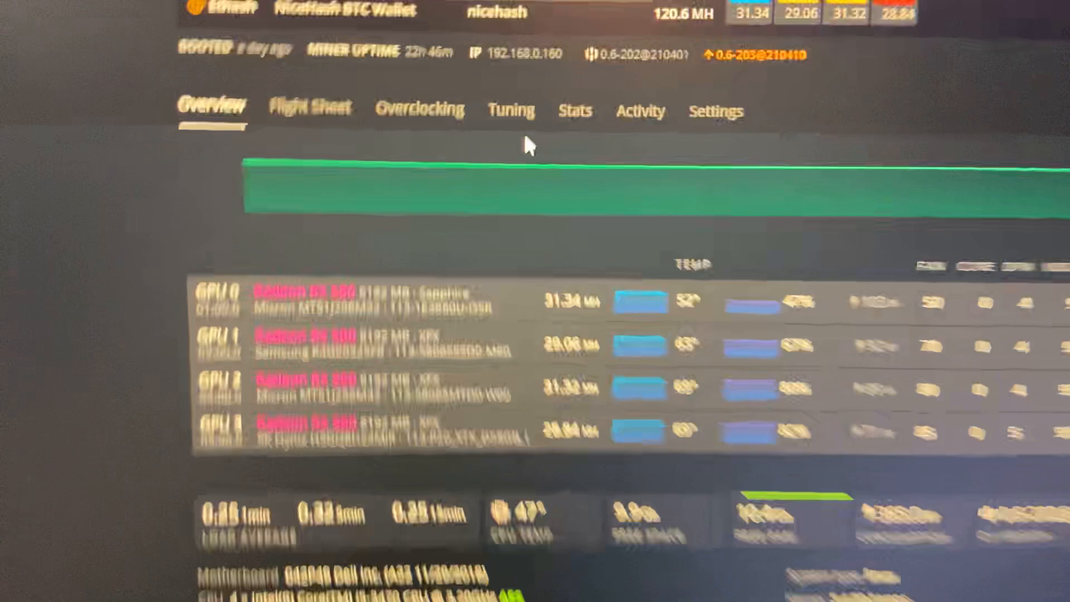
{"action": "scroll", "scroll_direction": "down", "scroll_amount": 3}
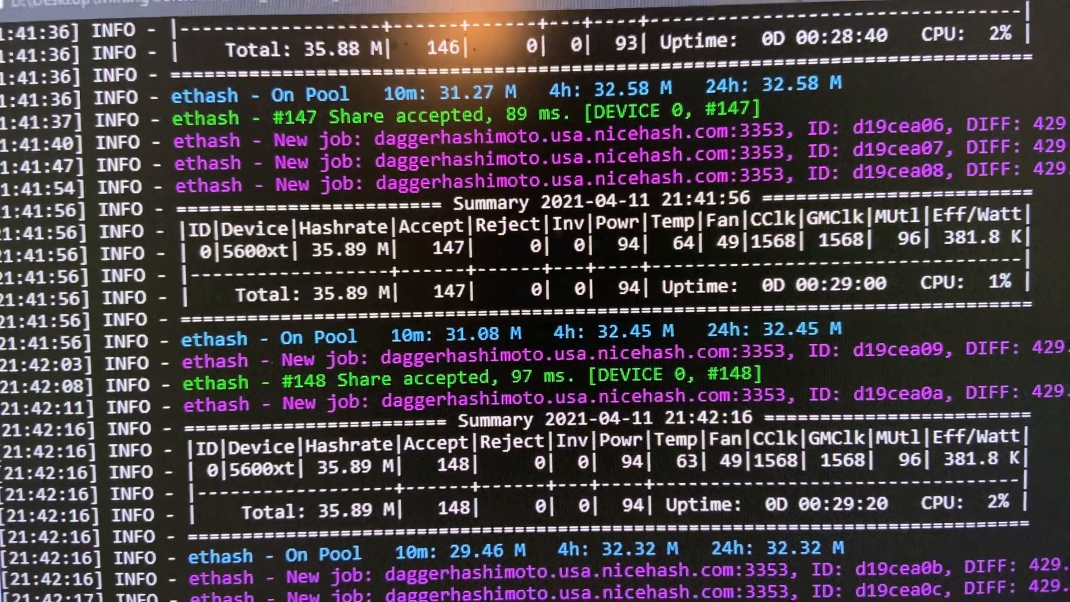
{"action": "scroll", "scroll_direction": "down", "scroll_amount": 3}
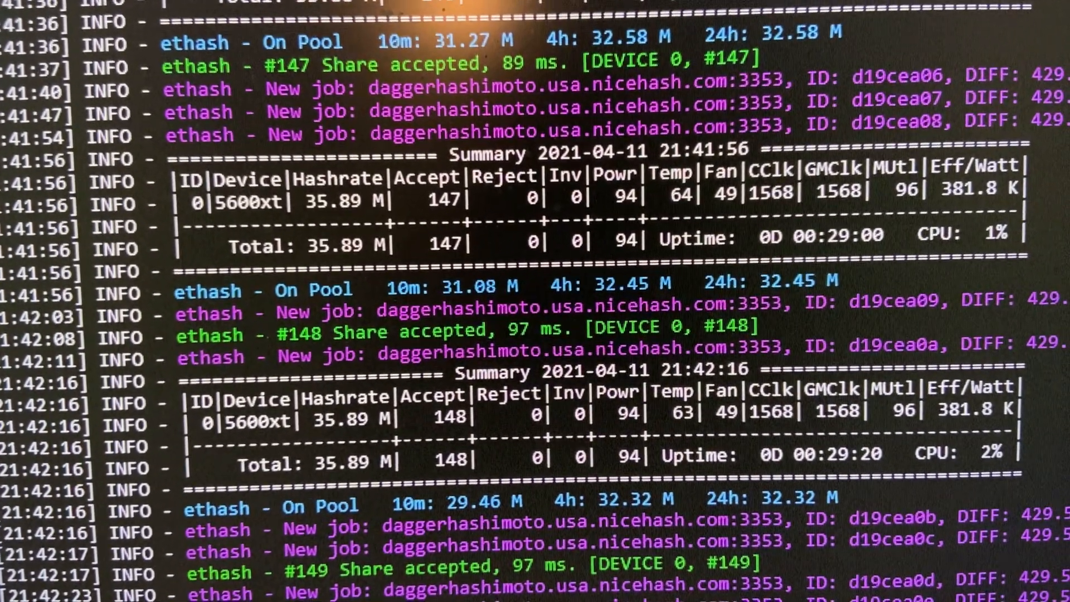
{"action": "scroll", "scroll_direction": "down", "scroll_amount": 3}
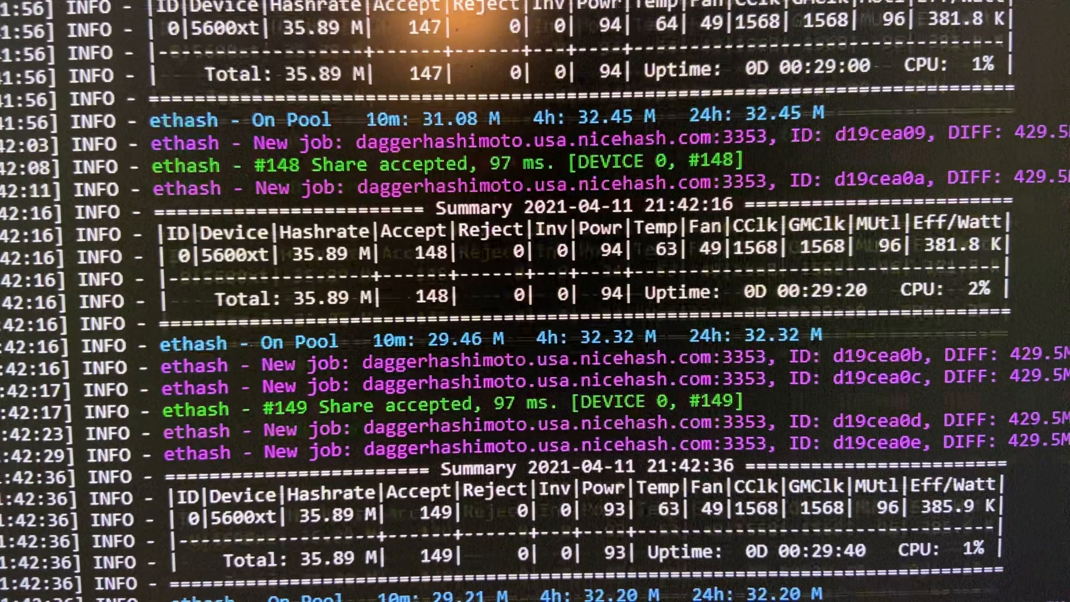